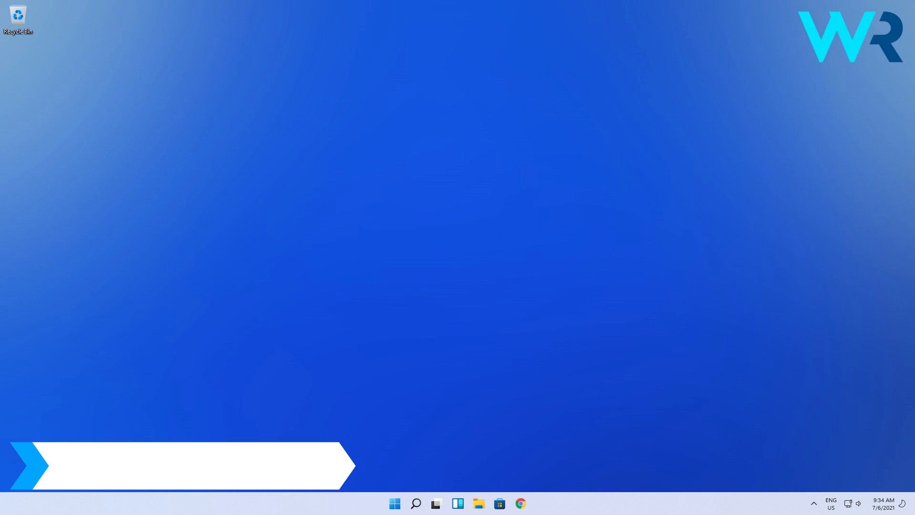
# Expand Audio inputs and outputs in Device Manager and check the microphone's Enable device option is greyed out.
pyautogui.rightClick(394, 504)
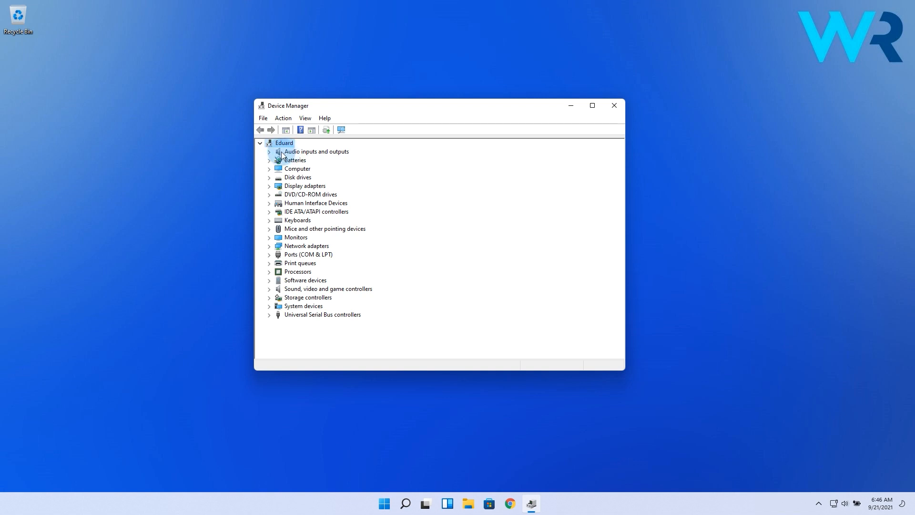
pyautogui.click(269, 152)
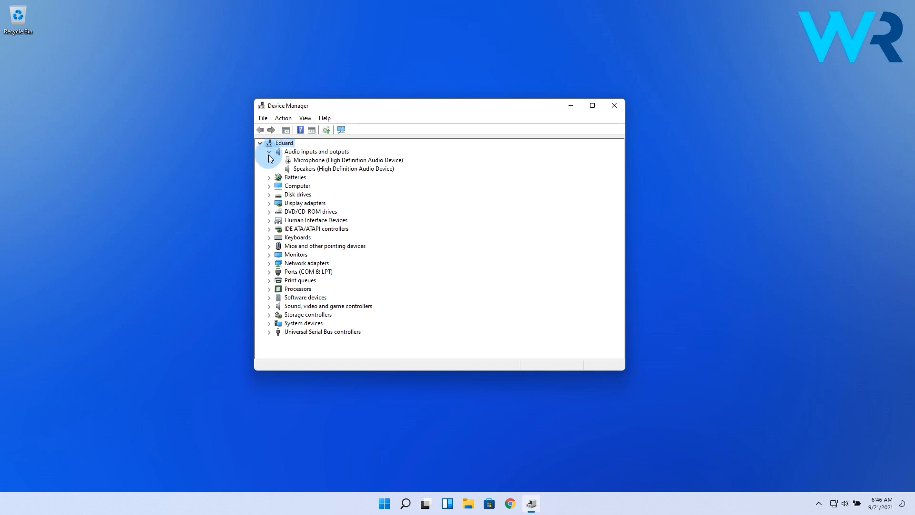
pyautogui.rightClick(347, 160)
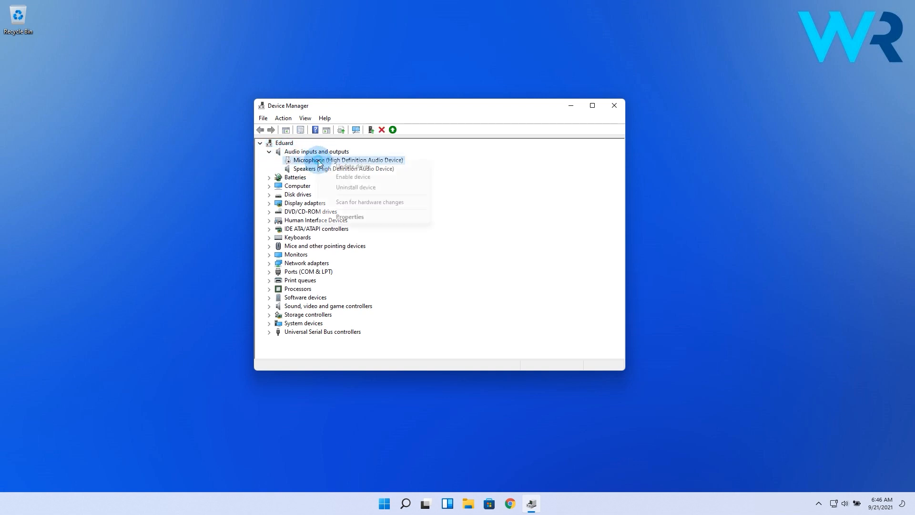
pyautogui.moveTo(341, 180)
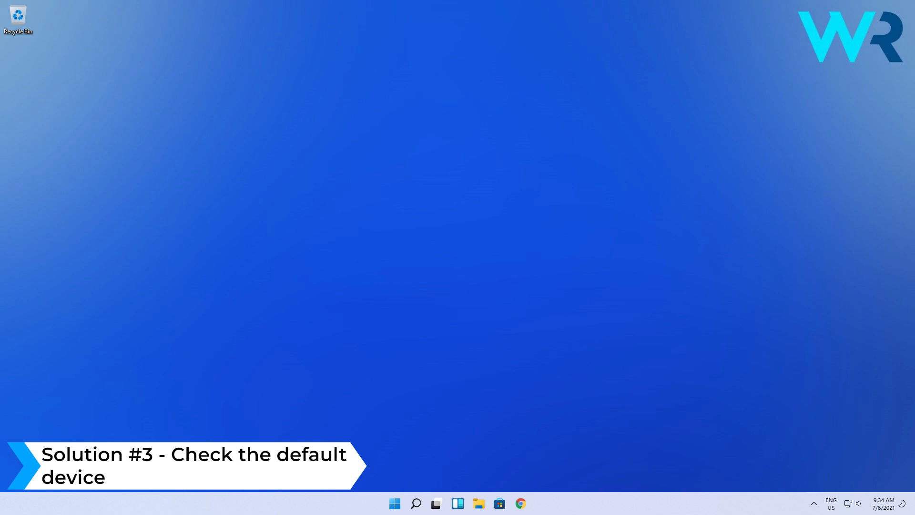
# Reach the Recording devices list via the 'change system sounds' control panel.
pyautogui.click(394, 503)
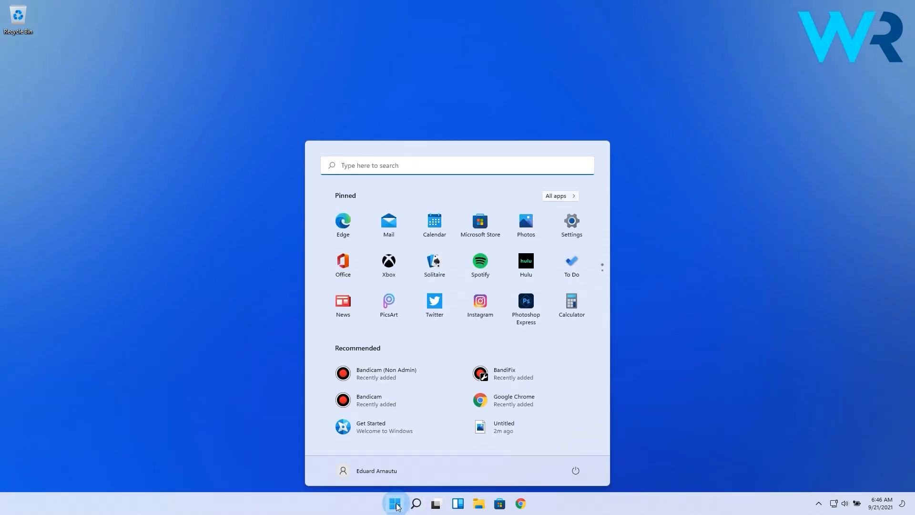
pyautogui.write('change system sounds')
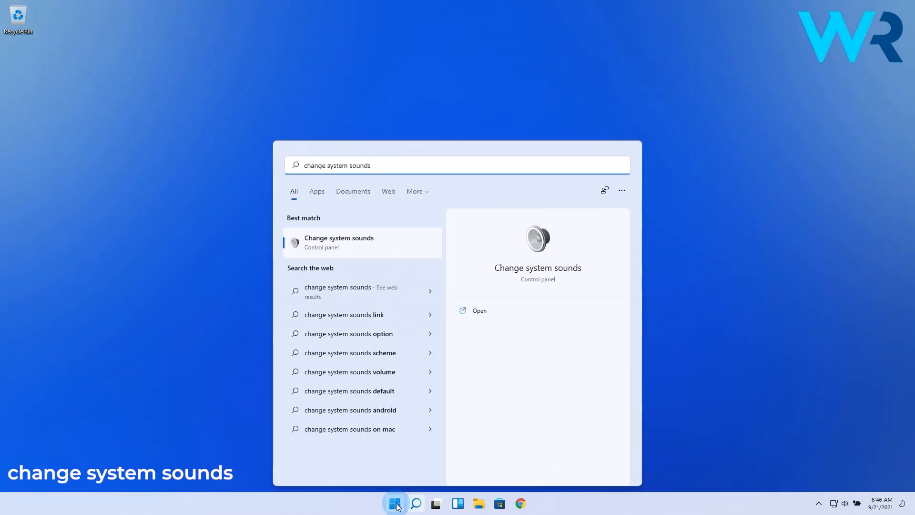
pyautogui.click(339, 242)
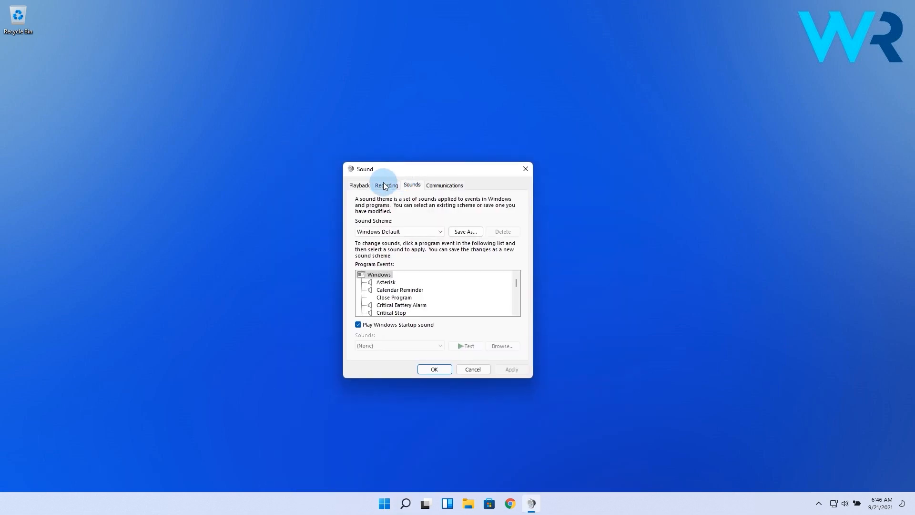
pyautogui.click(386, 185)
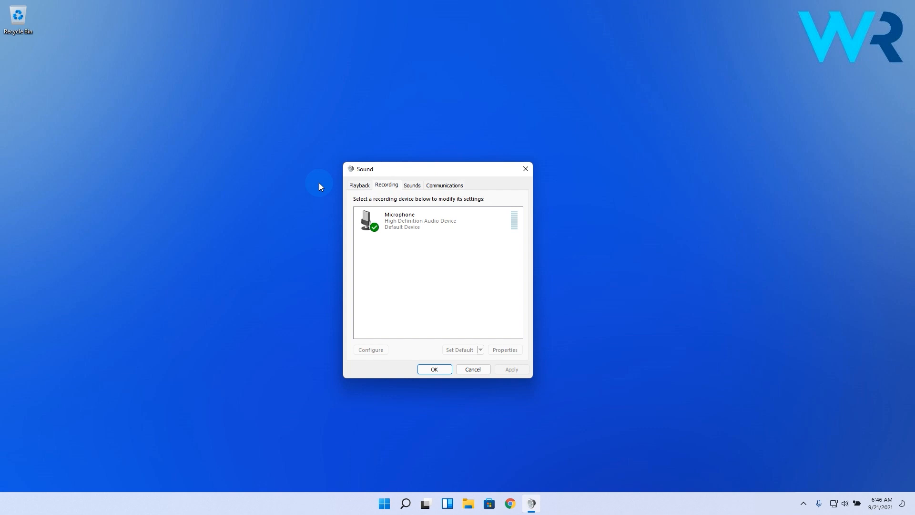
# Set the microphone's Device usage to Use this device (enable) and confirm with OK.
pyautogui.rightClick(421, 220)
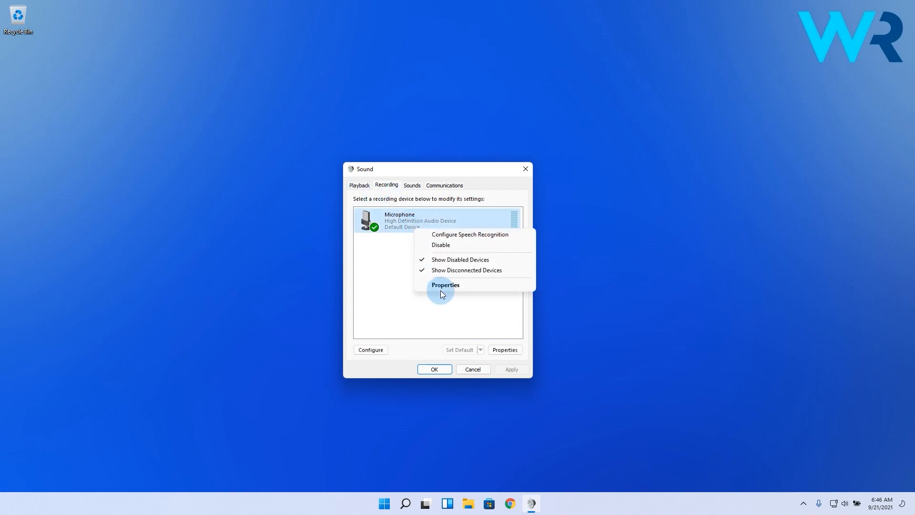
pyautogui.click(445, 285)
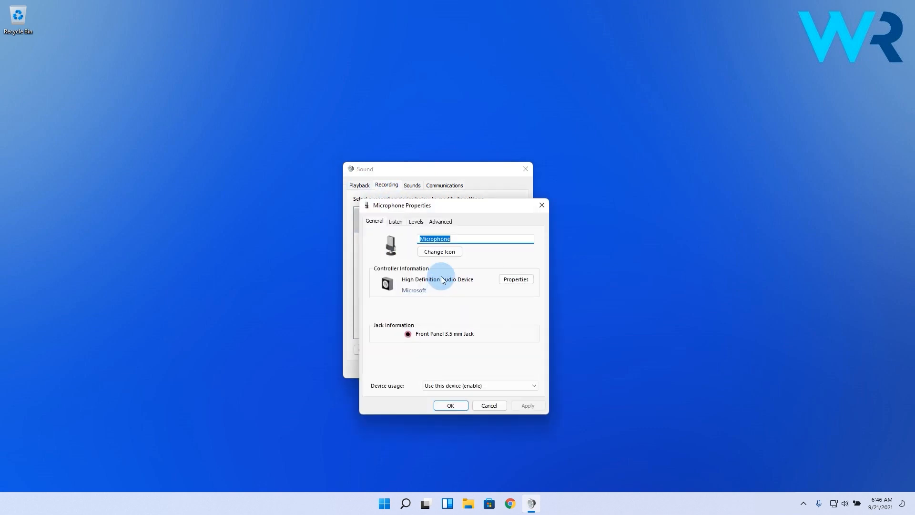
pyautogui.moveTo(292, 253)
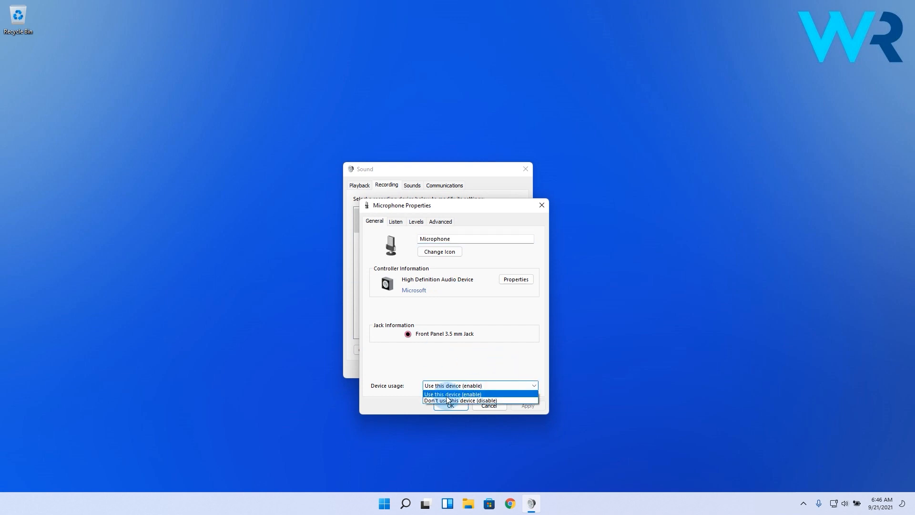
pyautogui.click(480, 385)
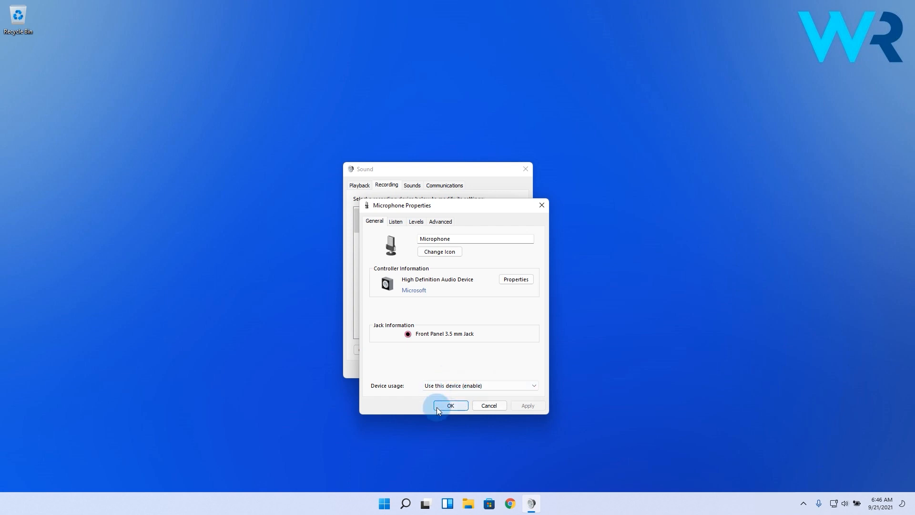
pyautogui.click(450, 405)
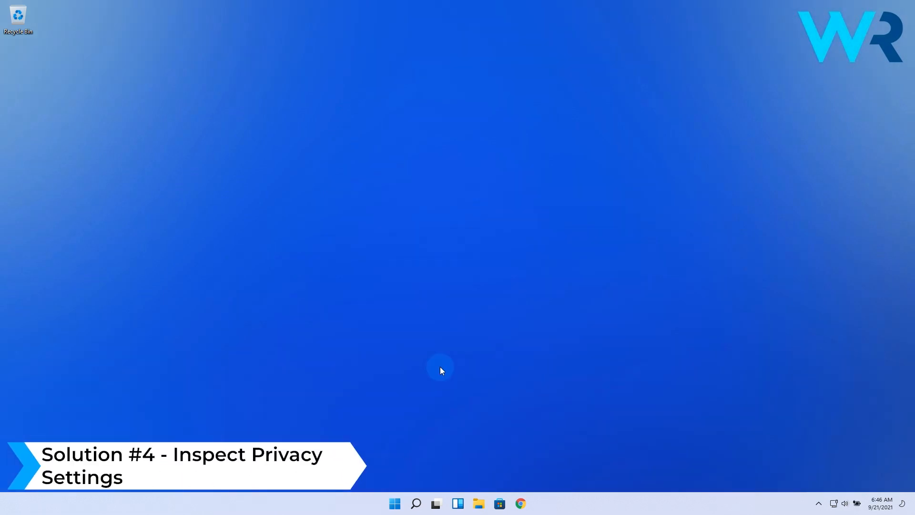
# Reach the Microphone page under Privacy & security in Windows Settings.
pyautogui.click(394, 504)
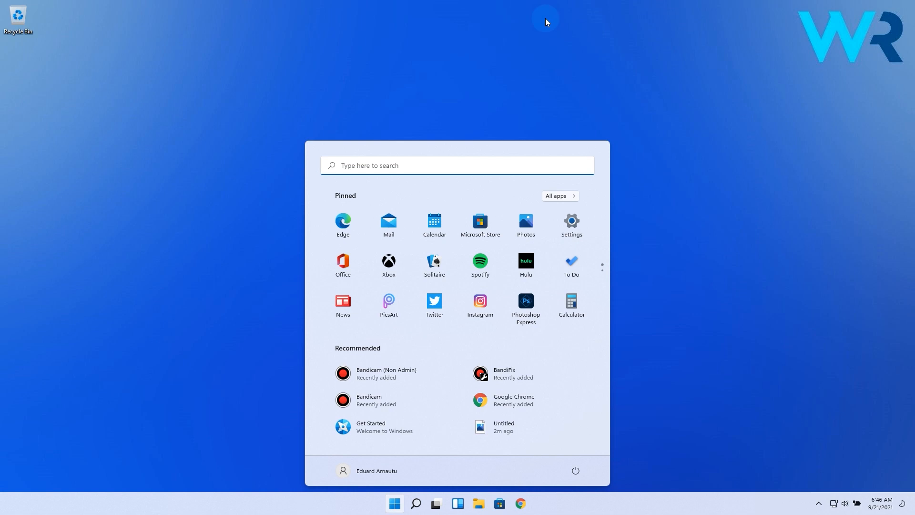
pyautogui.click(571, 222)
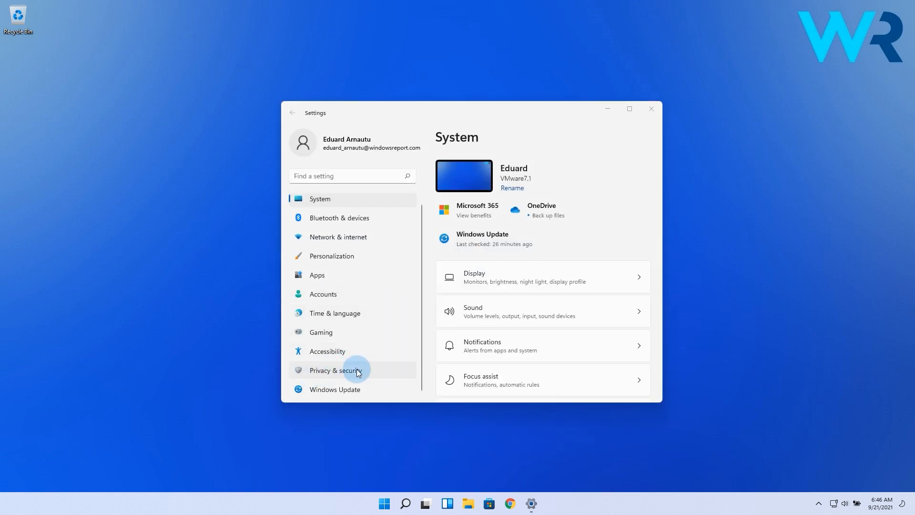
pyautogui.click(336, 370)
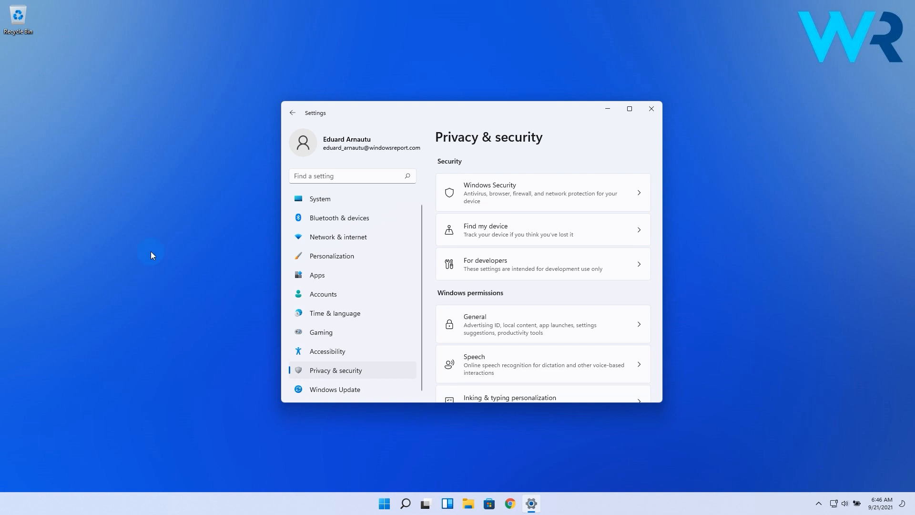
pyautogui.scroll(-3)
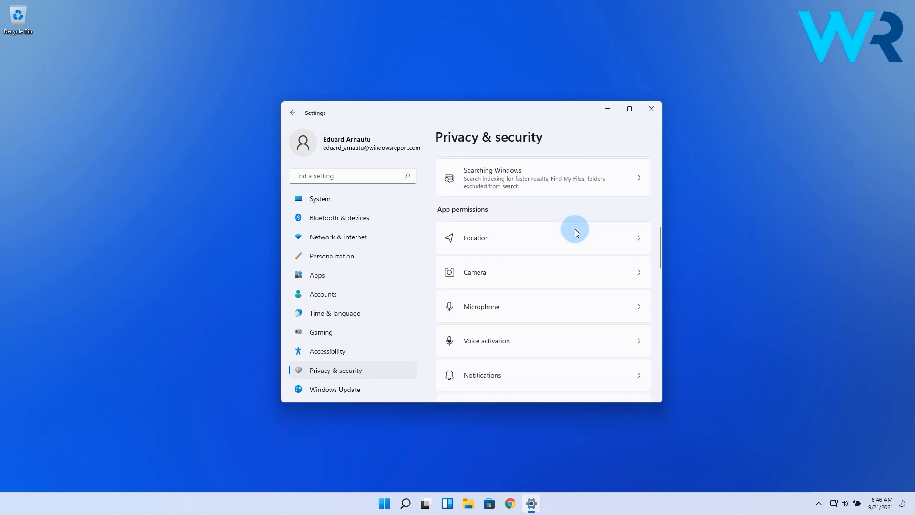
# Confirm Let apps access your microphone is On and expand the per-app permission list.
pyautogui.click(480, 306)
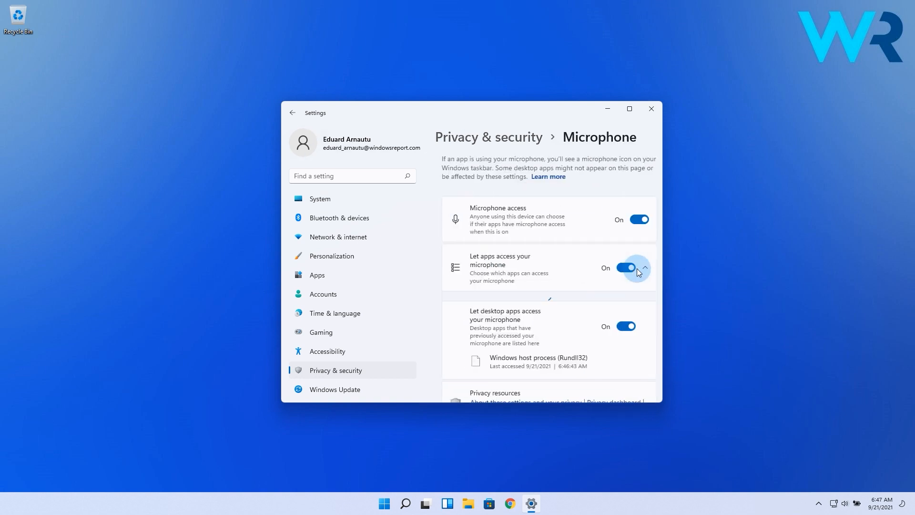
pyautogui.click(644, 268)
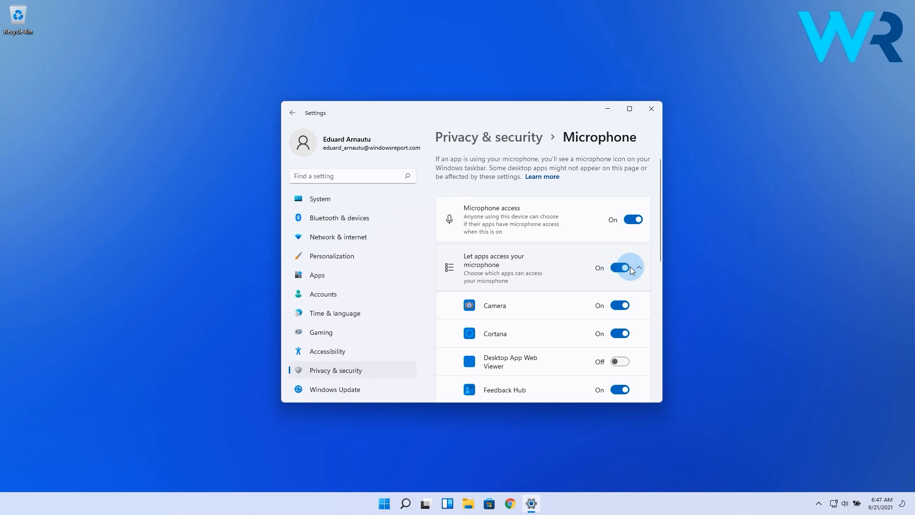
pyautogui.moveTo(155, 209)
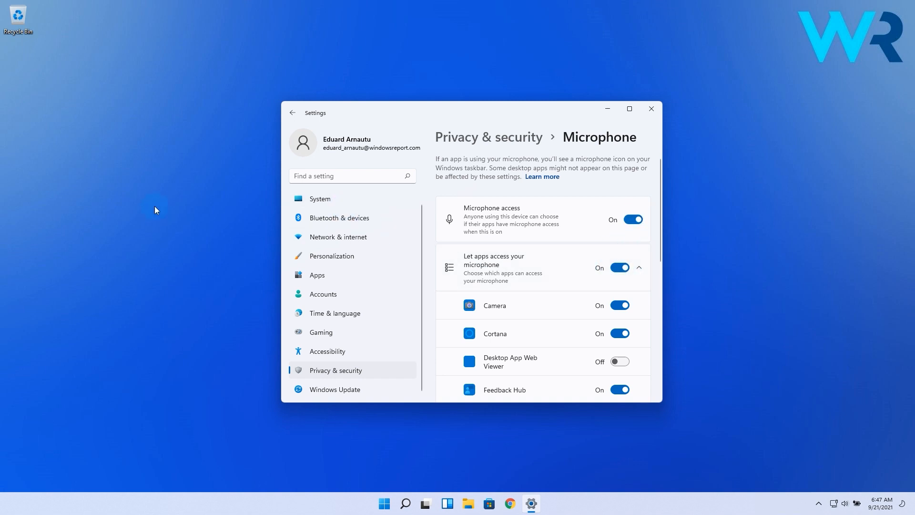
pyautogui.click(651, 109)
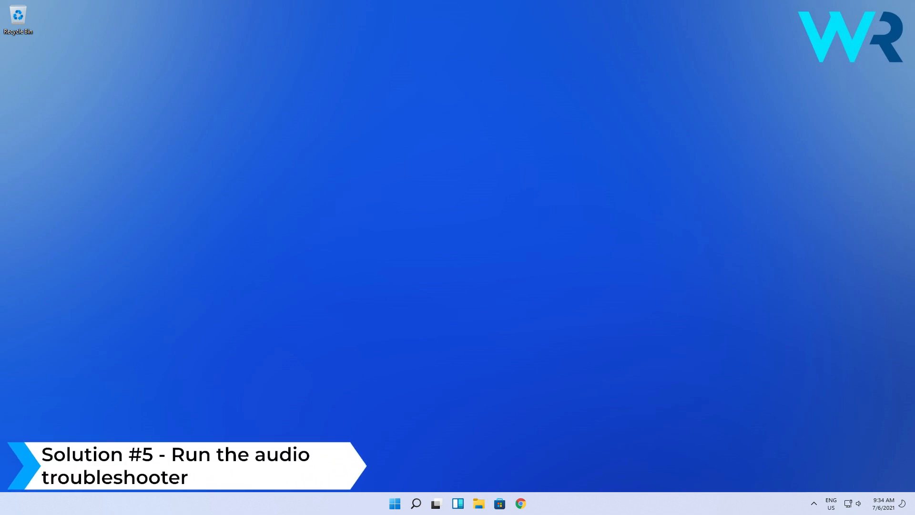
# Reach System > Troubleshoot in Windows Settings.
pyautogui.click(394, 503)
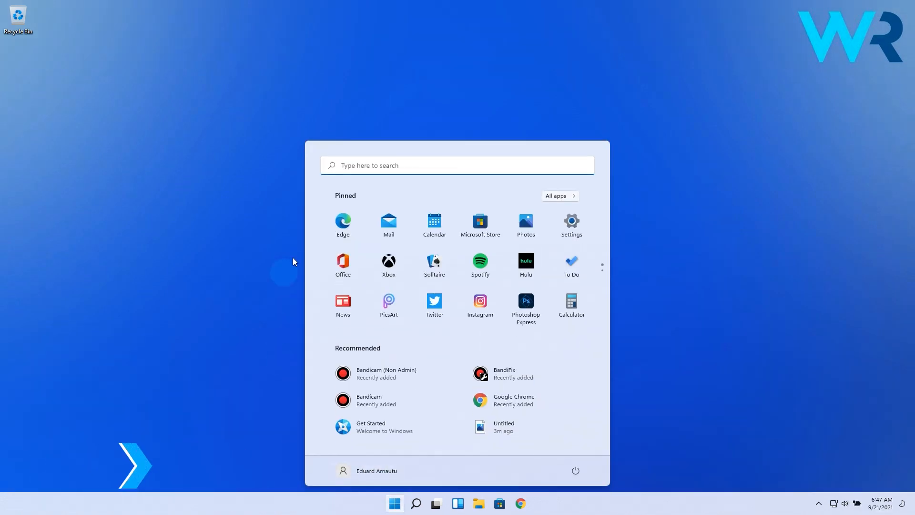
pyautogui.click(570, 222)
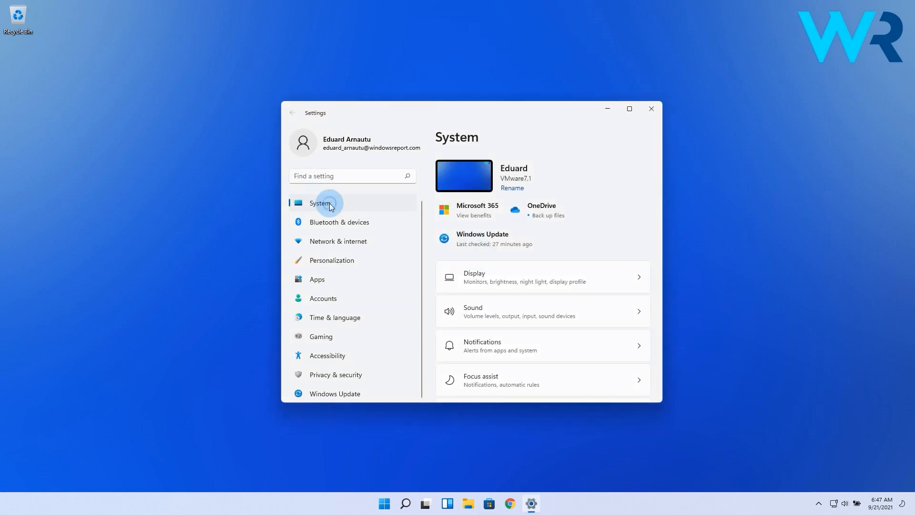
pyautogui.scroll(-3)
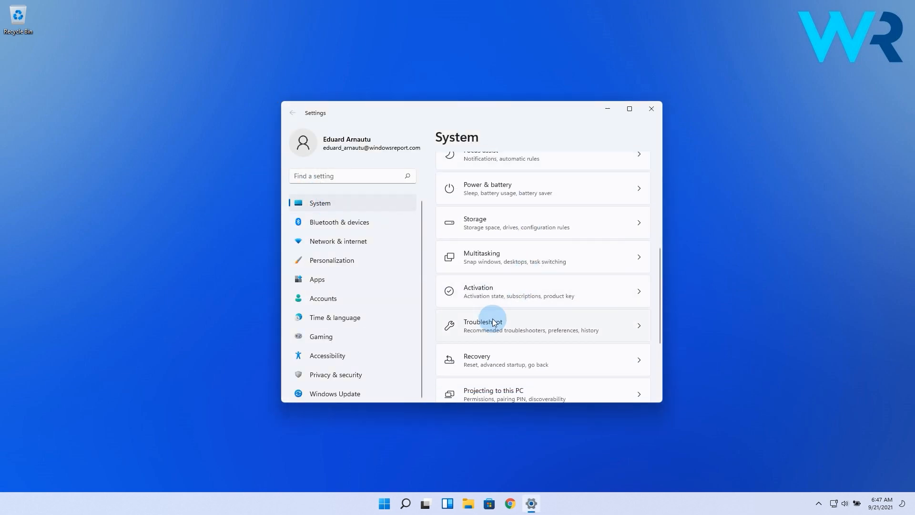
pyautogui.moveTo(659, 332)
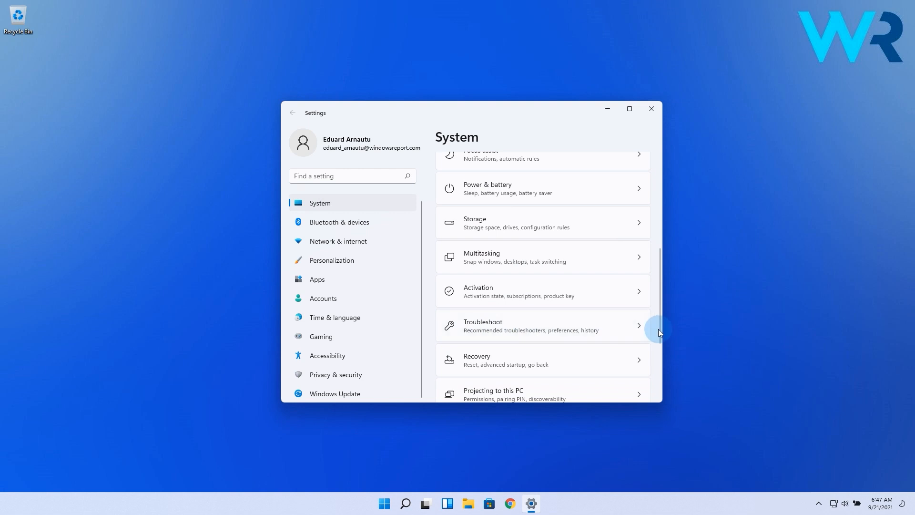
pyautogui.click(531, 325)
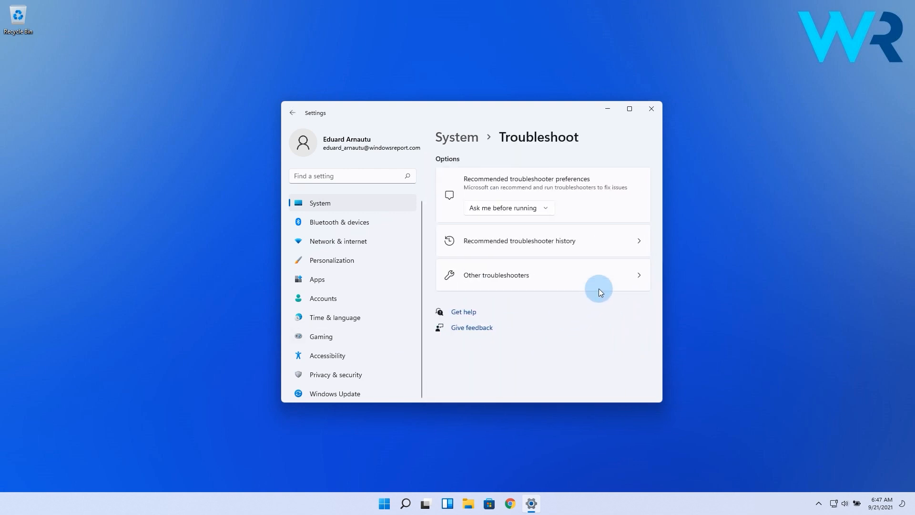
# Run the Recording Audio troubleshooter from the Other troubleshooters list.
pyautogui.click(543, 275)
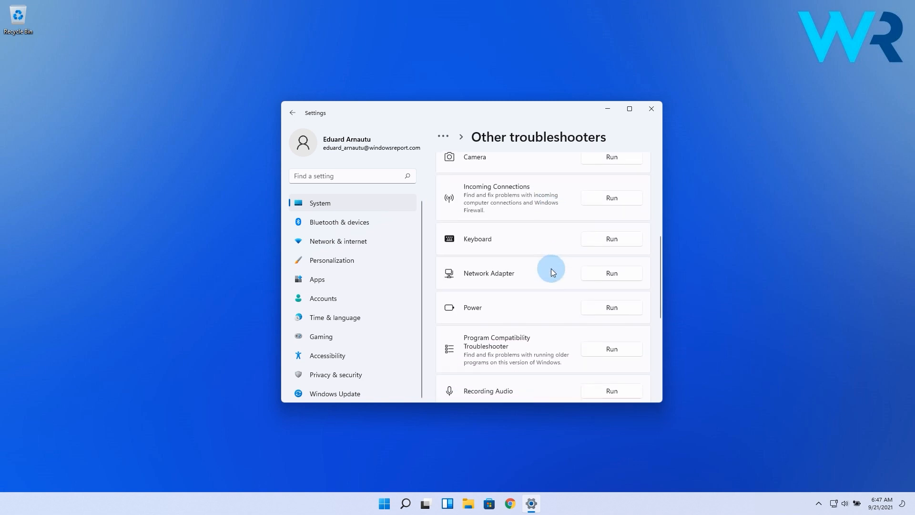
pyautogui.scroll(-3)
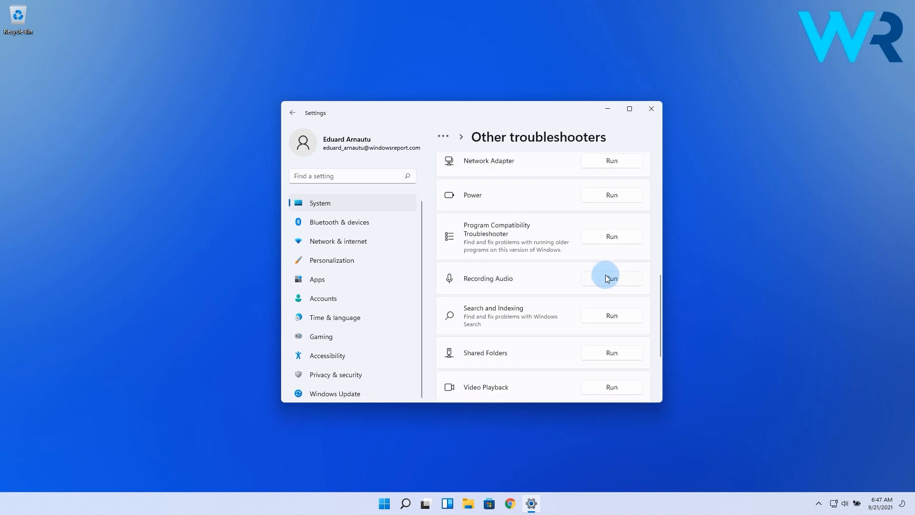
pyautogui.click(650, 109)
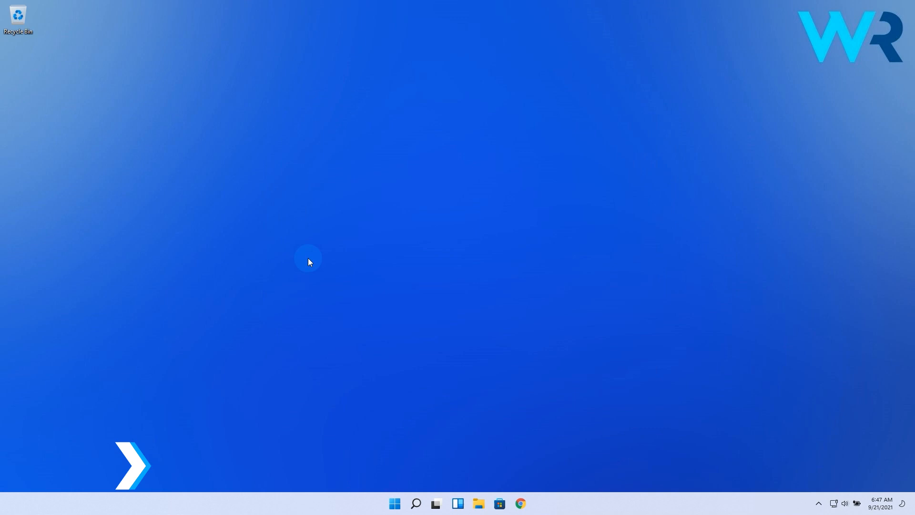
# Update the High Definition Audio microphone driver in Device Manager, searching automatically for drivers.
pyautogui.rightClick(395, 503)
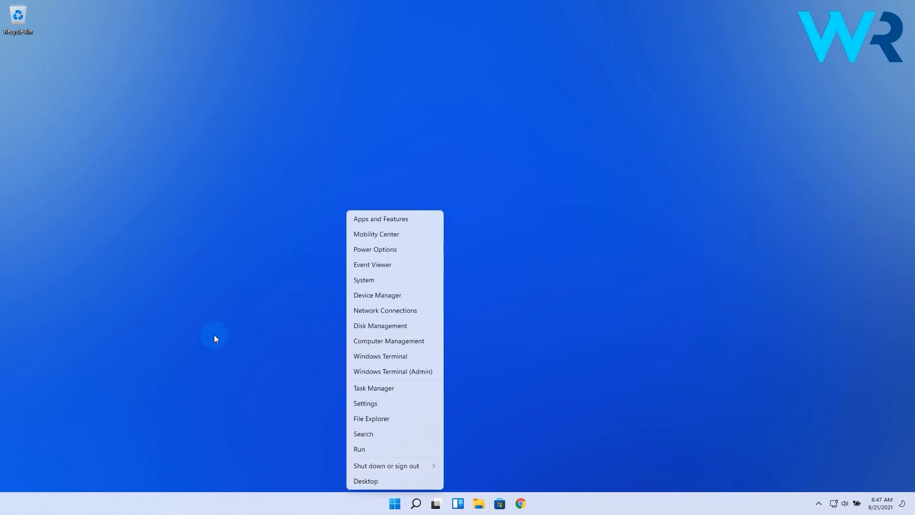
pyautogui.click(399, 297)
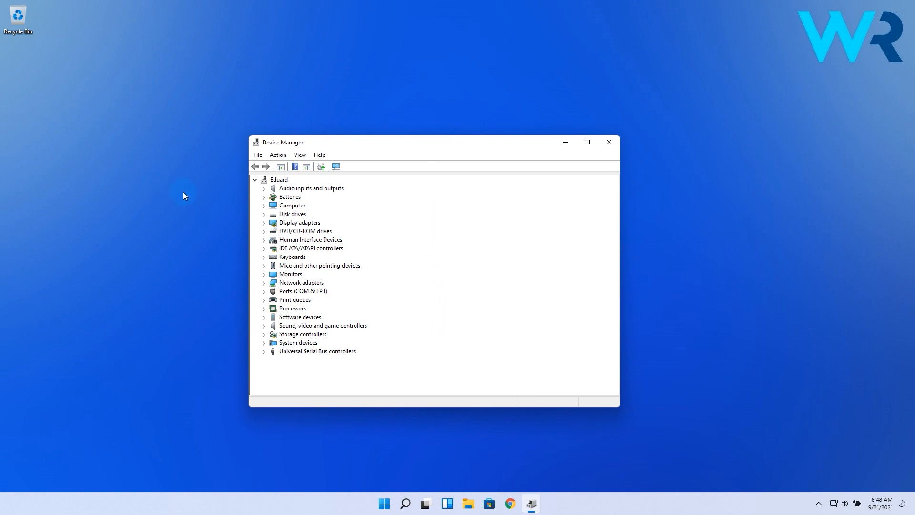
pyautogui.click(264, 187)
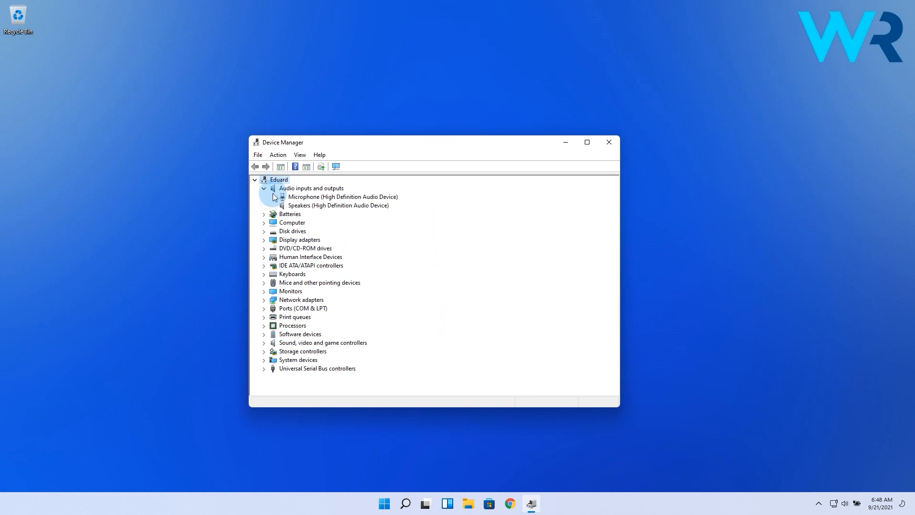
pyautogui.moveTo(279, 197)
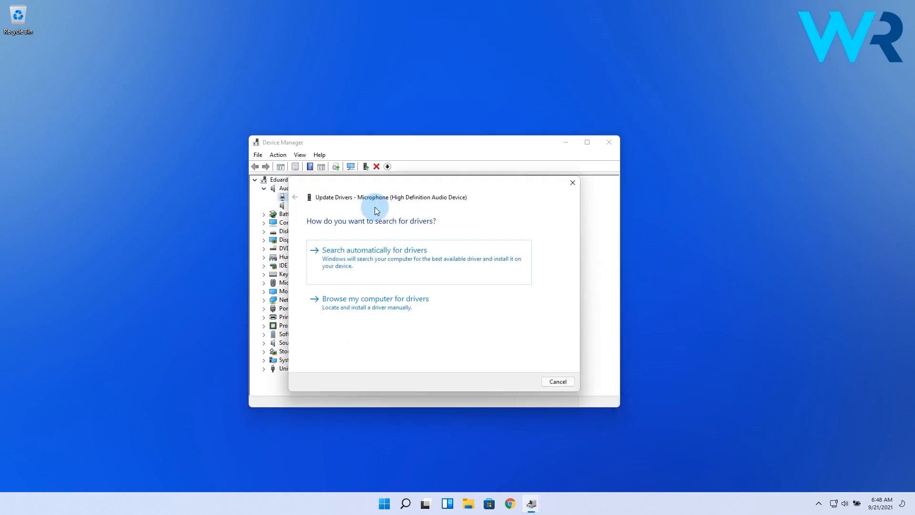
pyautogui.moveTo(406, 202)
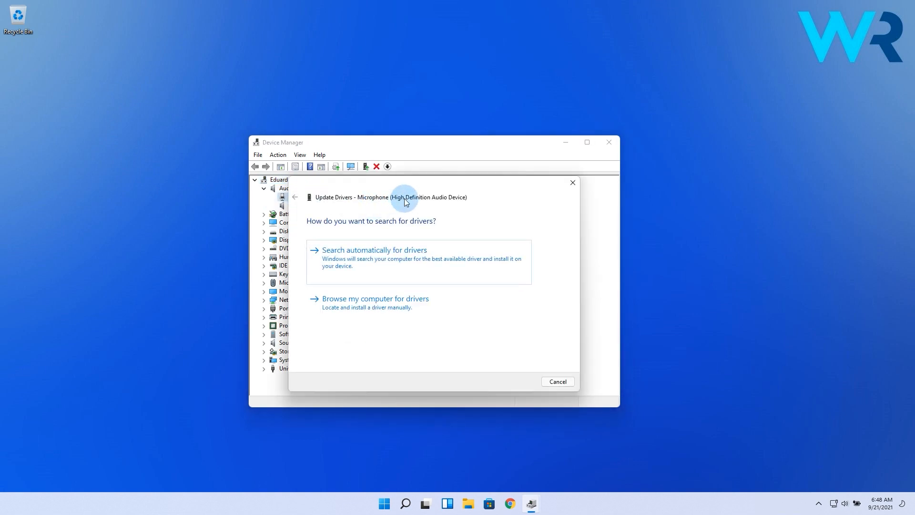
pyautogui.click(374, 249)
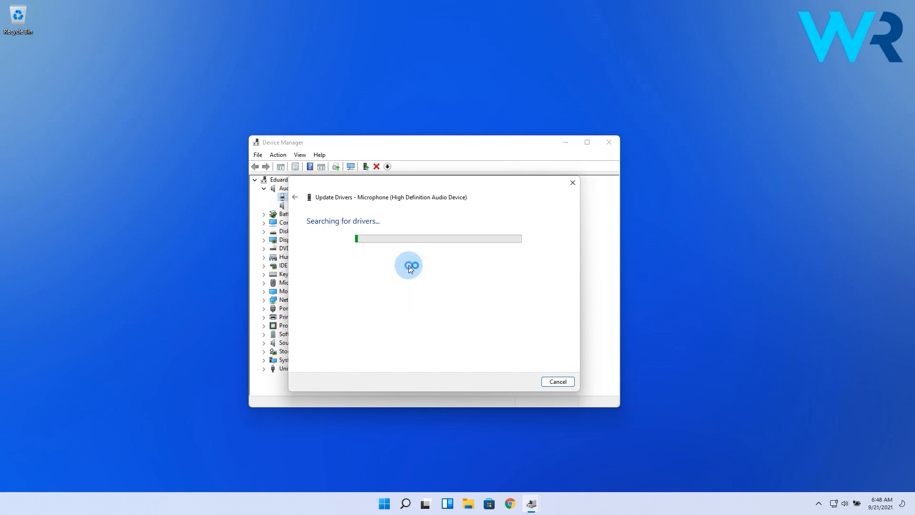